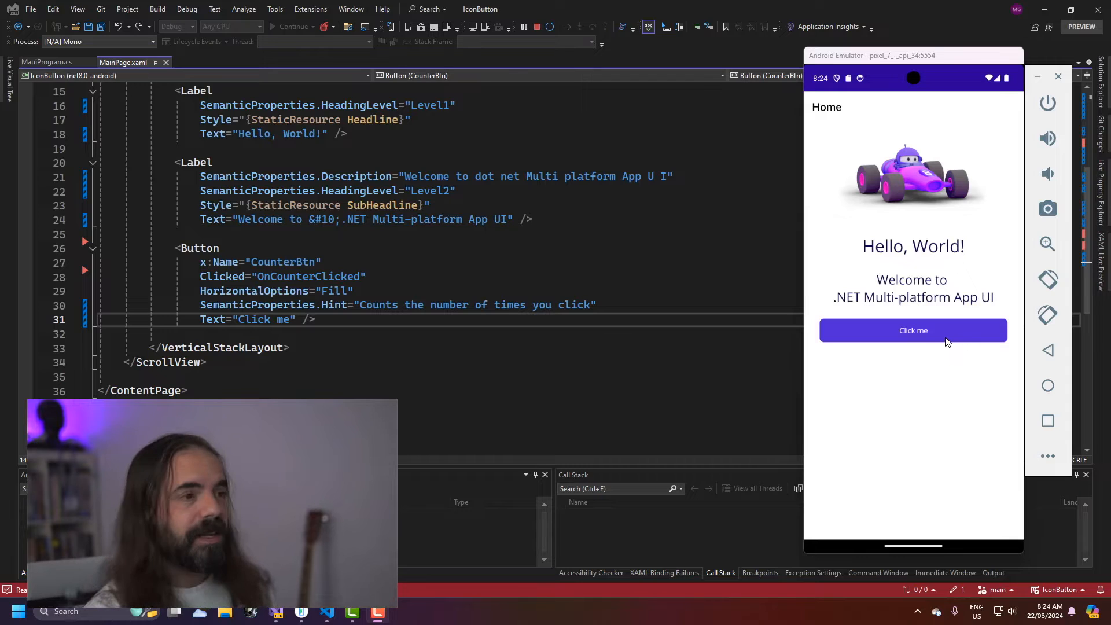
Bring the running app's counter to Clicked 9 times, then show the Border-based MainPage.xaml markup
{"action": "left_click", "coordinate": [914, 331]}
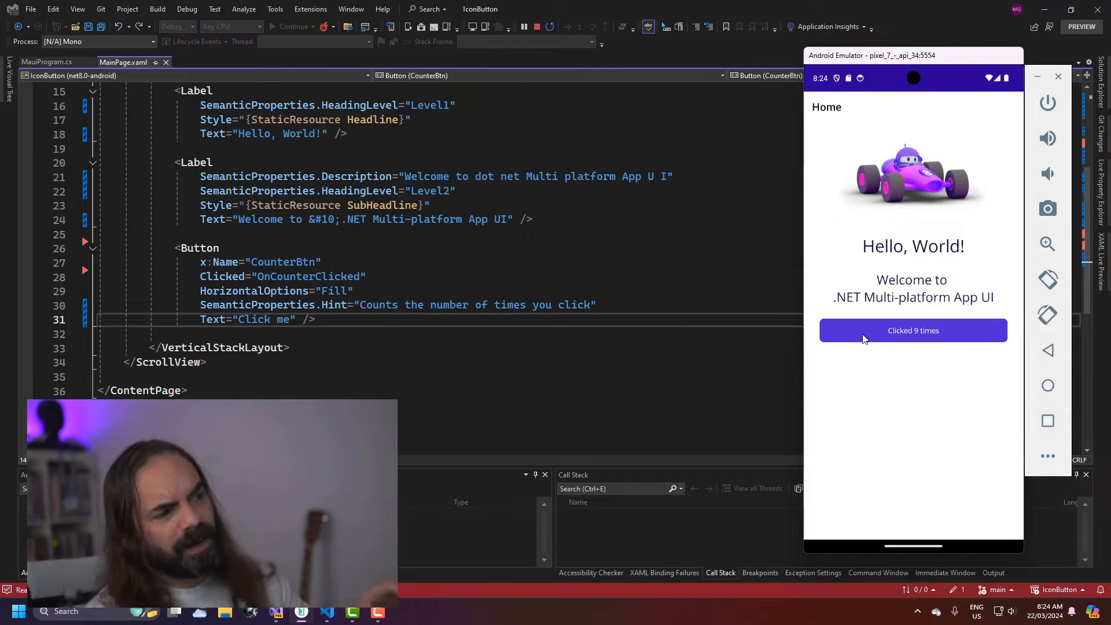
{"action": "mouse_move", "coordinate": [961, 476]}
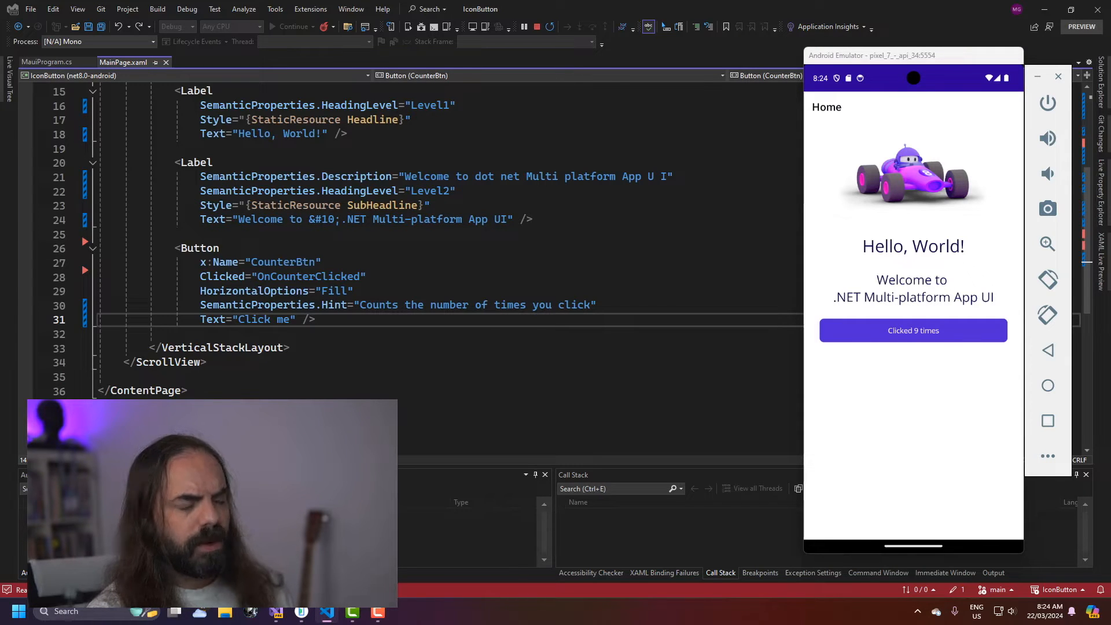
{"action": "double_click", "coordinate": [254, 291]}
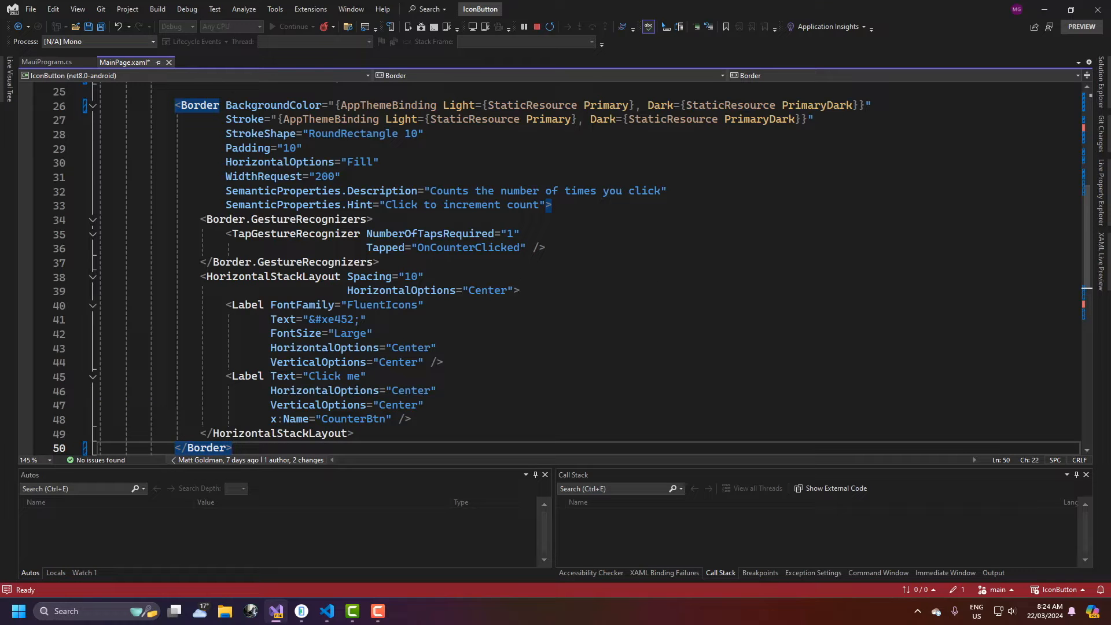
Review the tap recognizer and FluentIcons label markup, then view MauiProgram.cs's font registration
{"action": "scroll", "scroll_direction": "down", "scroll_amount": 3}
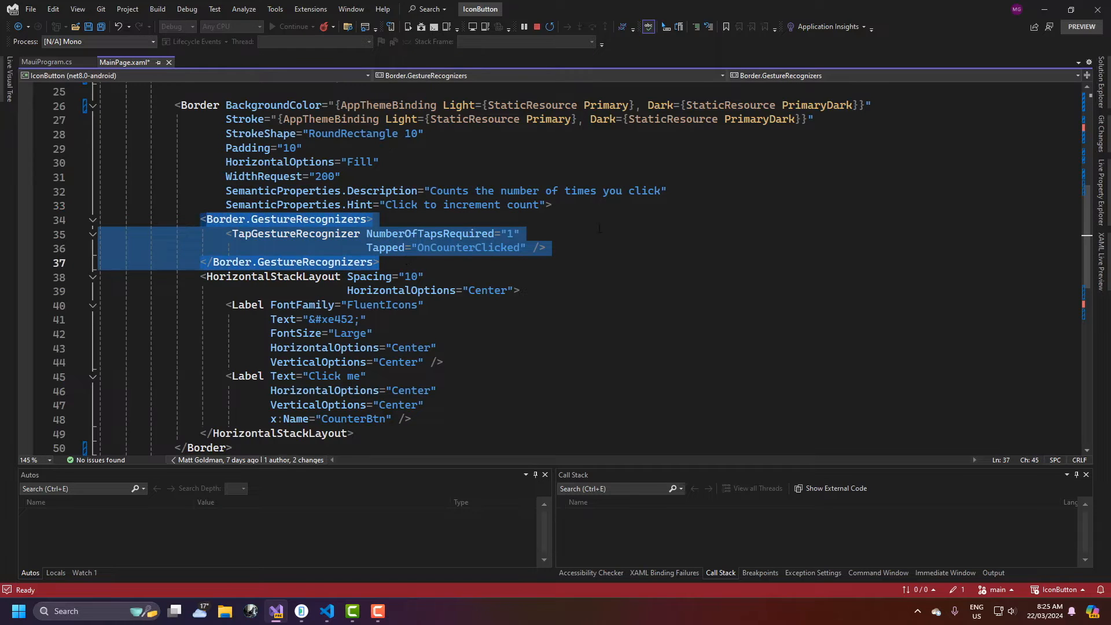
{"action": "scroll", "scroll_direction": "down", "scroll_amount": 3}
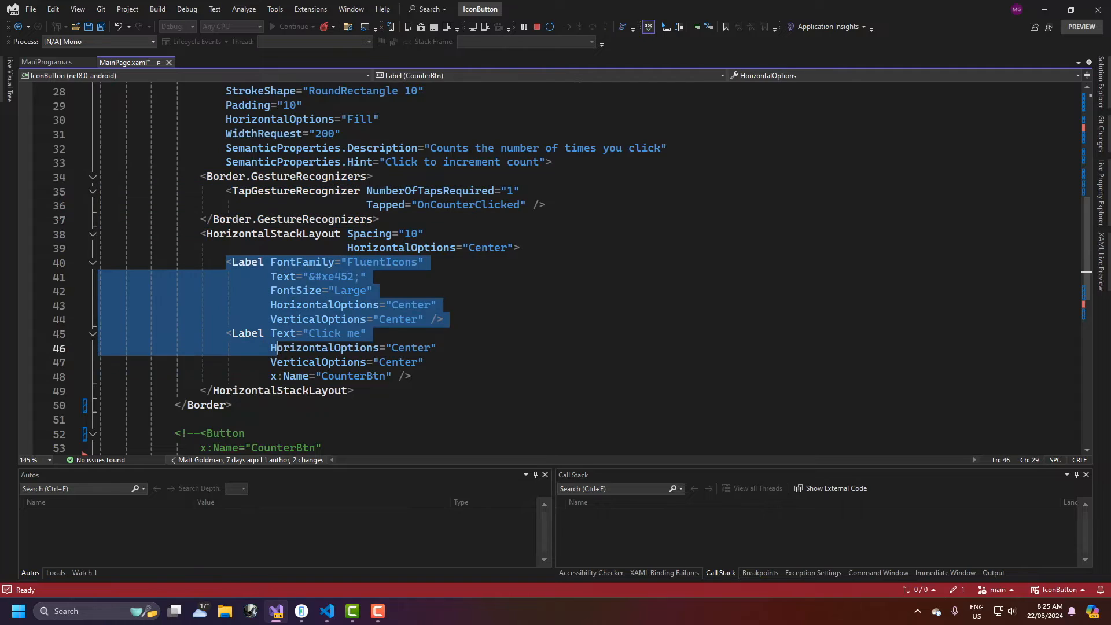
{"action": "left_click", "coordinate": [305, 277]}
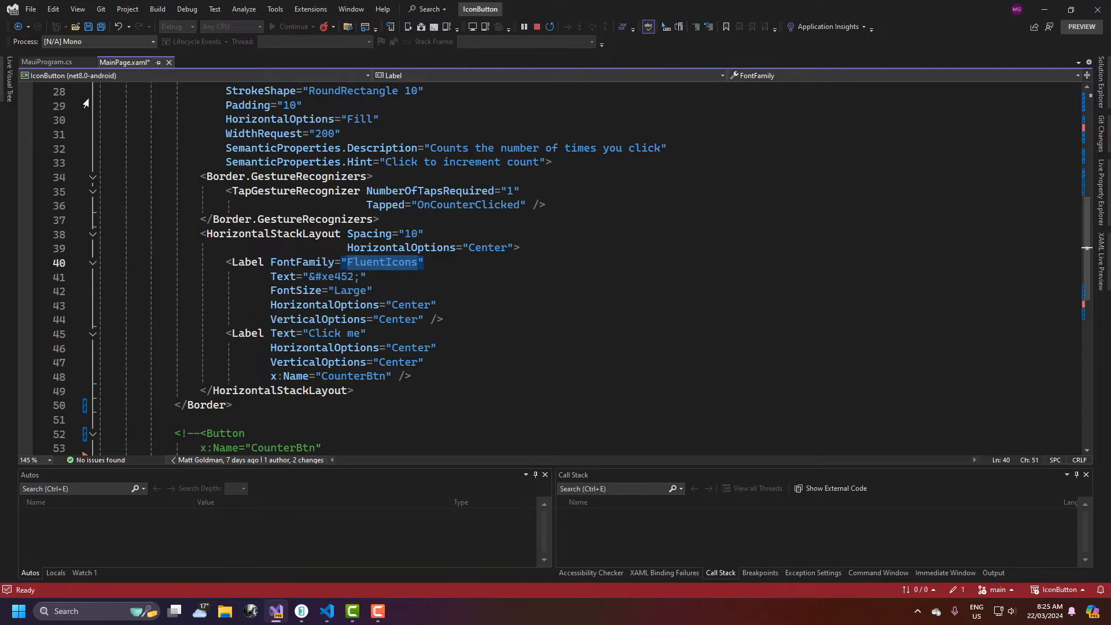
{"action": "left_click", "coordinate": [45, 63]}
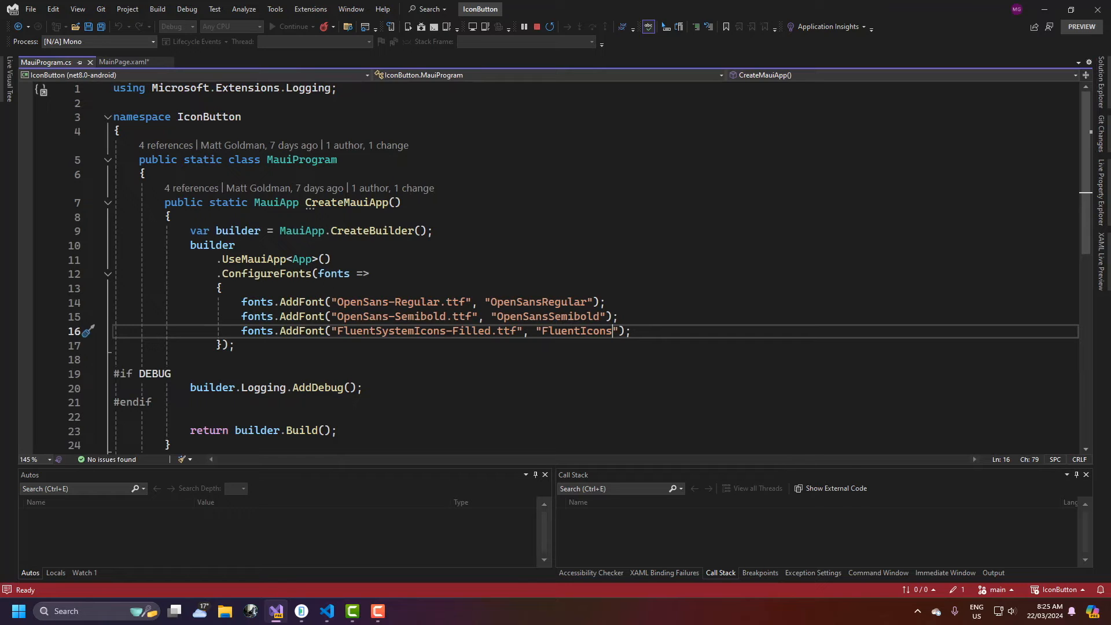
Find FluentSystemIcons-Filled.ttf under Resources > Fonts in Solution Explorer
{"action": "left_click", "coordinate": [1099, 82]}
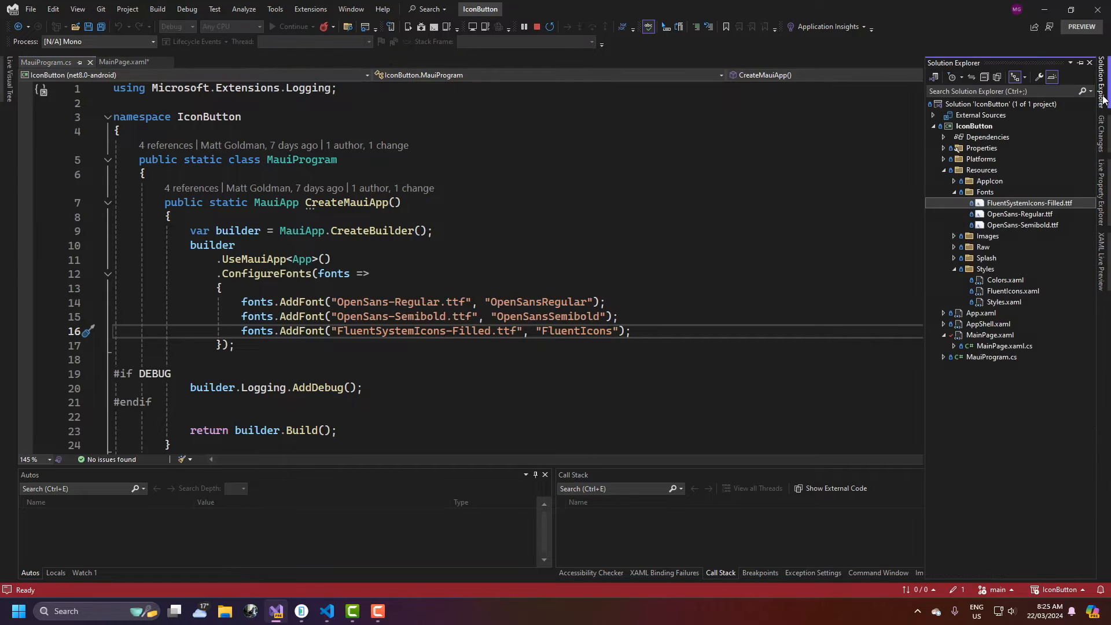
{"action": "left_click", "coordinate": [124, 61]}
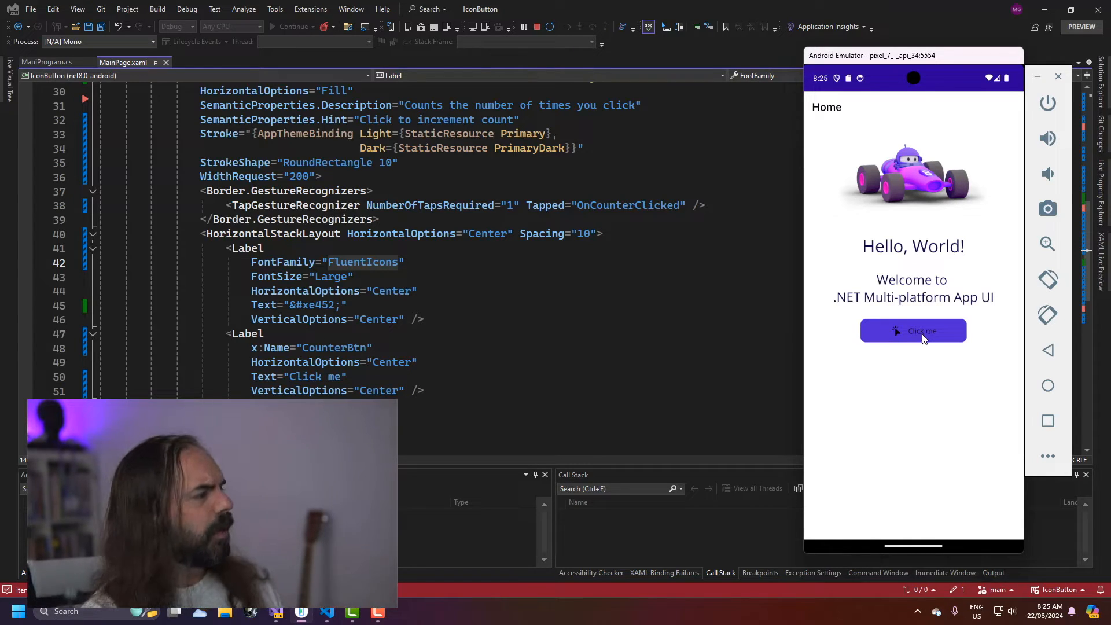
Select CounterBtn and click the emulator's icon button twice to confirm the counter increments
{"action": "double_click", "coordinate": [334, 347]}
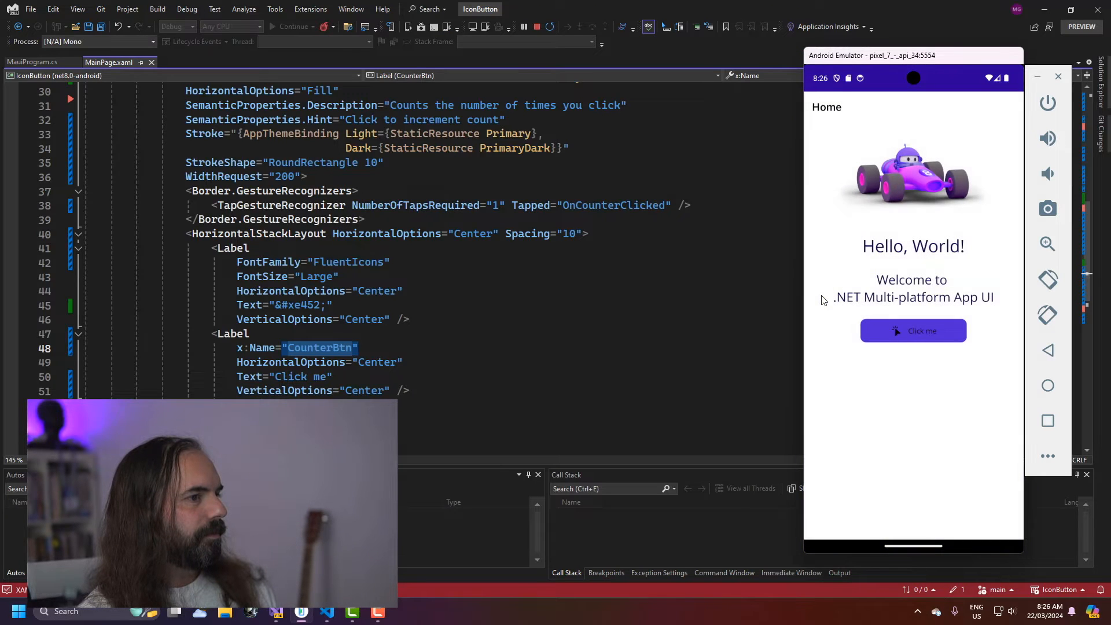
{"action": "left_click", "coordinate": [913, 331]}
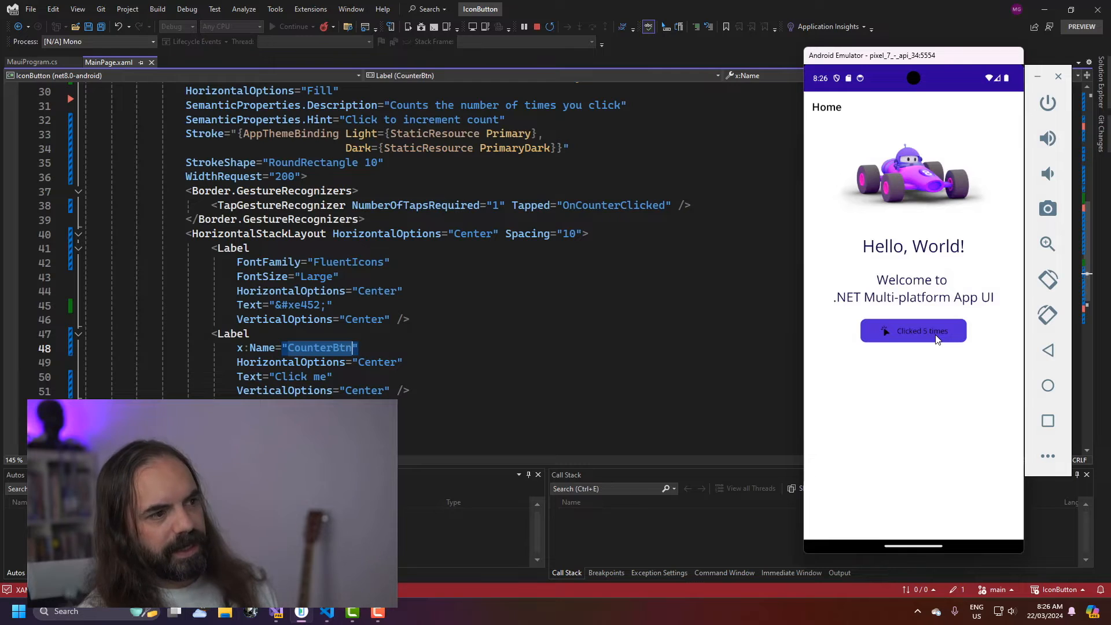
{"action": "left_click", "coordinate": [913, 330]}
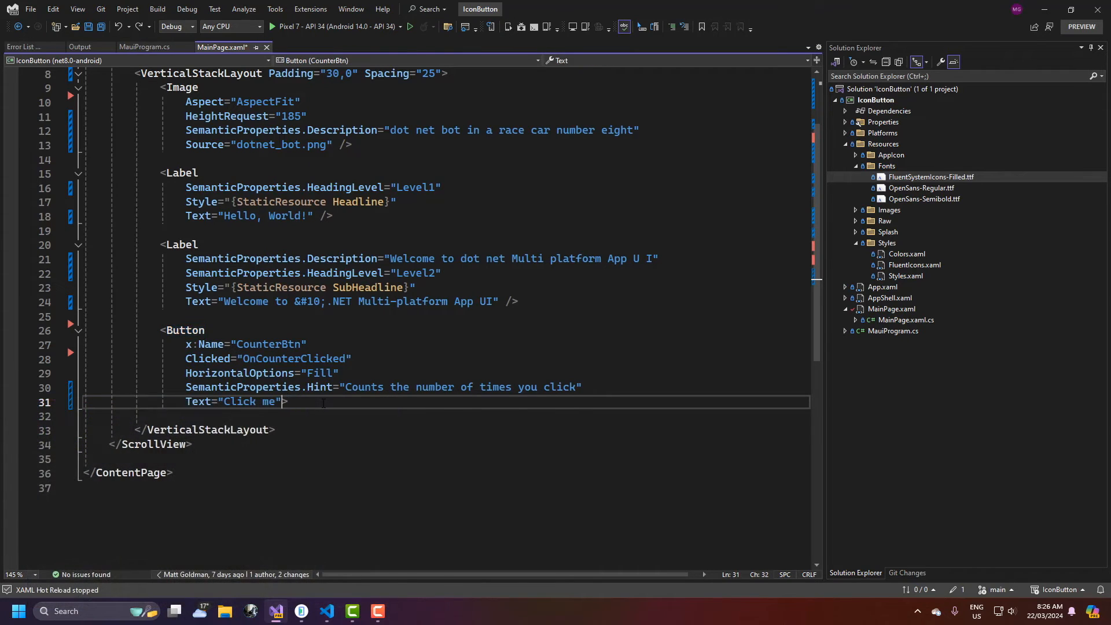
Add a Button.ImageSource with a FluentIcons FontImageSource using glyph &#xe452; to the counter Button
{"action": "type", "text": "</Button>"}
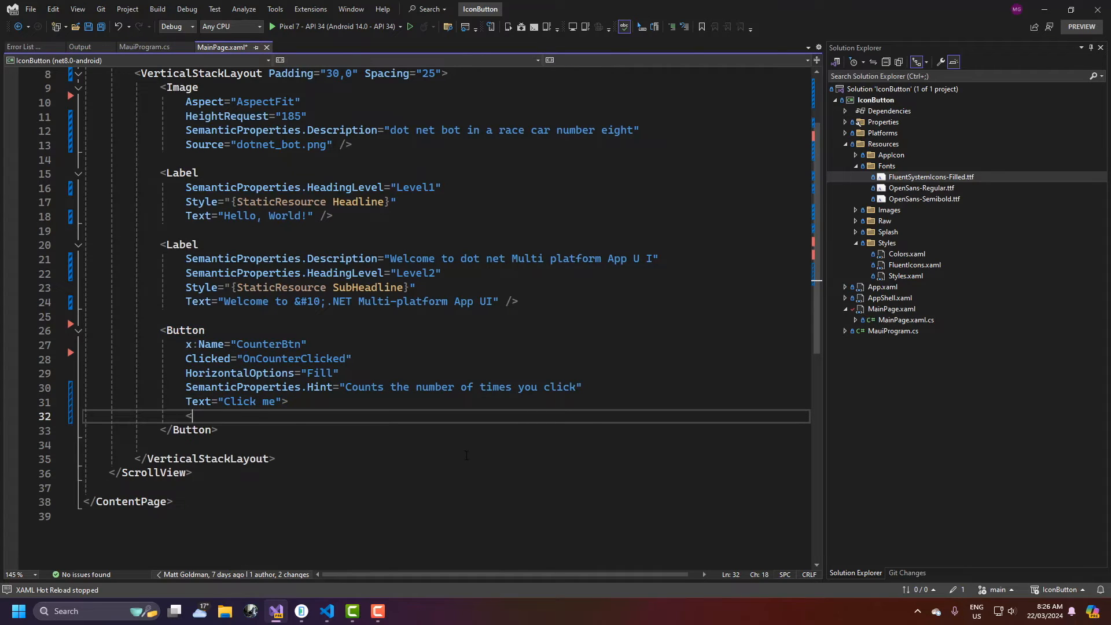
{"action": "type", "text": "But"}
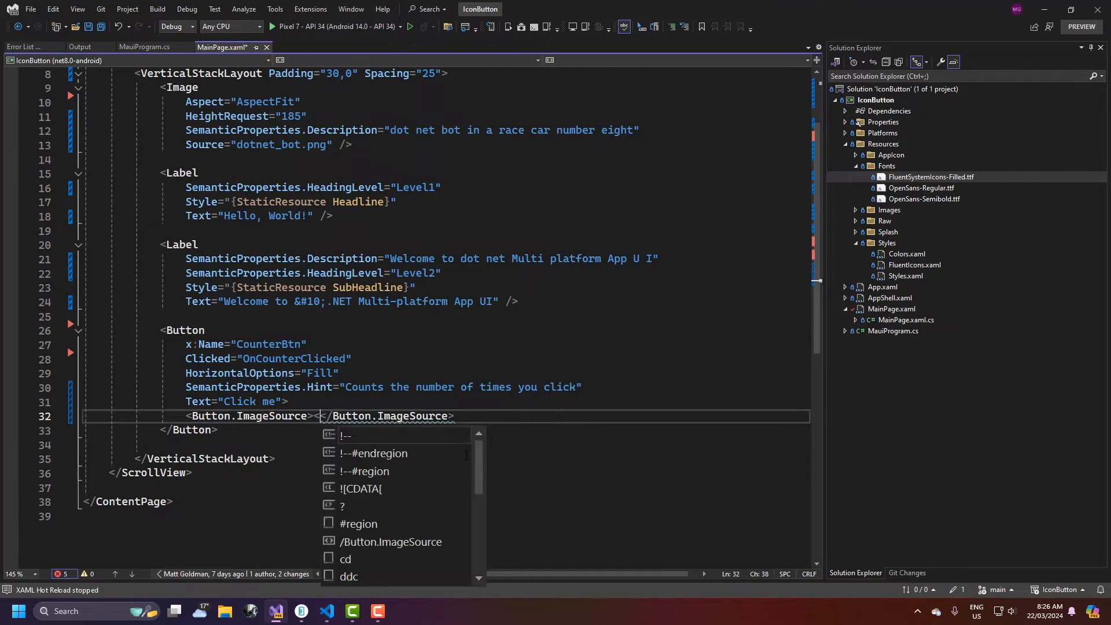
{"action": "type", "text": "Fo"}
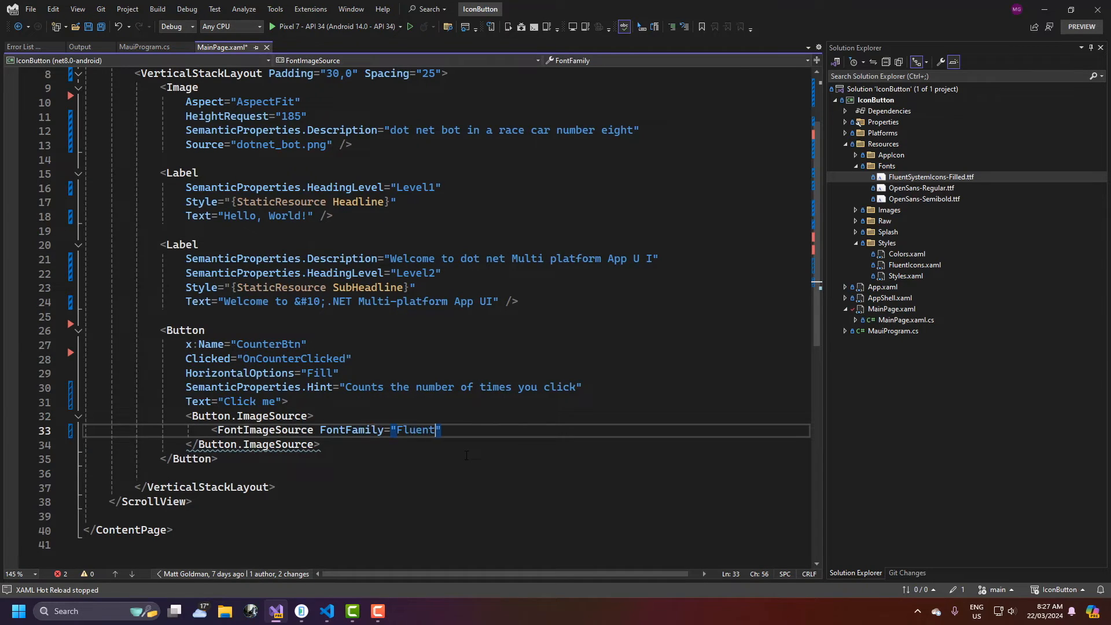
{"action": "type", "text": "Icons"}
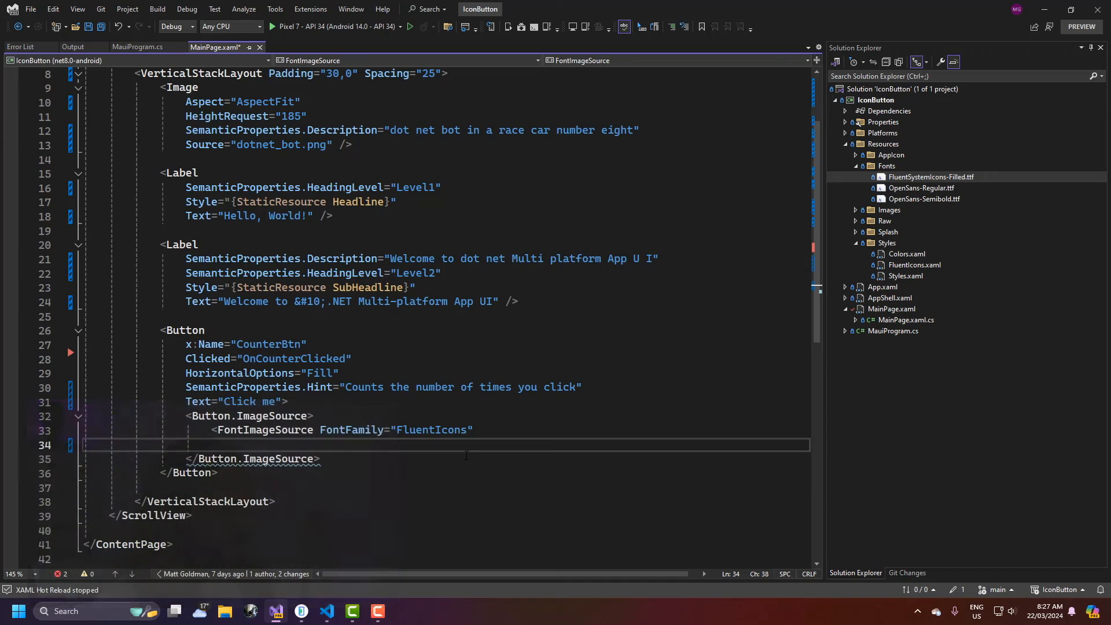
{"action": "type", "text": "Glyph=\"\""}
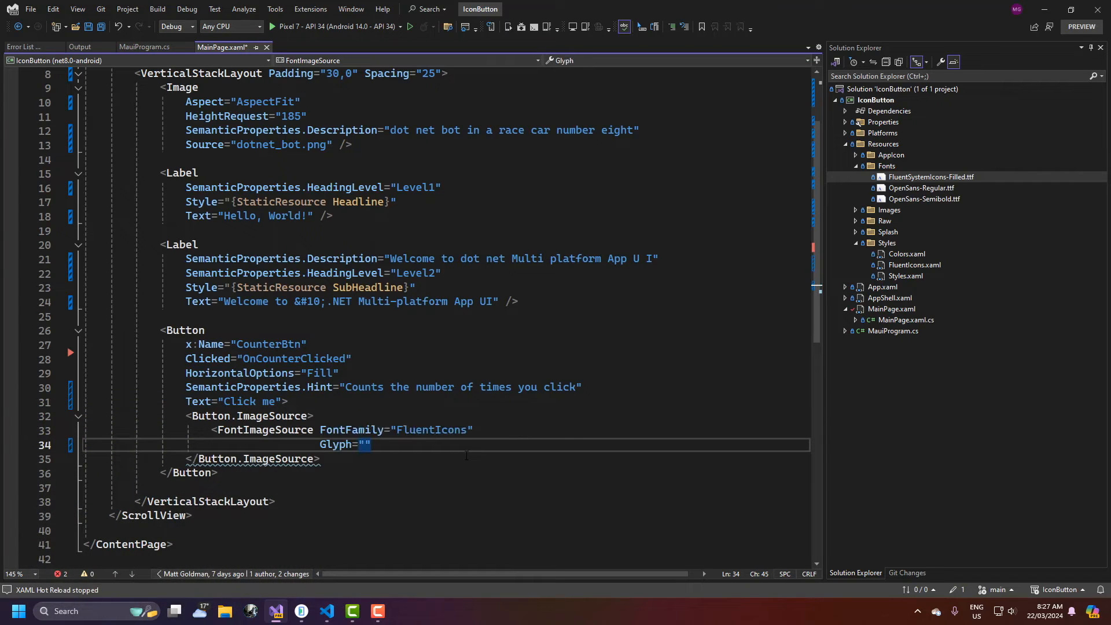
{"action": "type", "text": "&"}
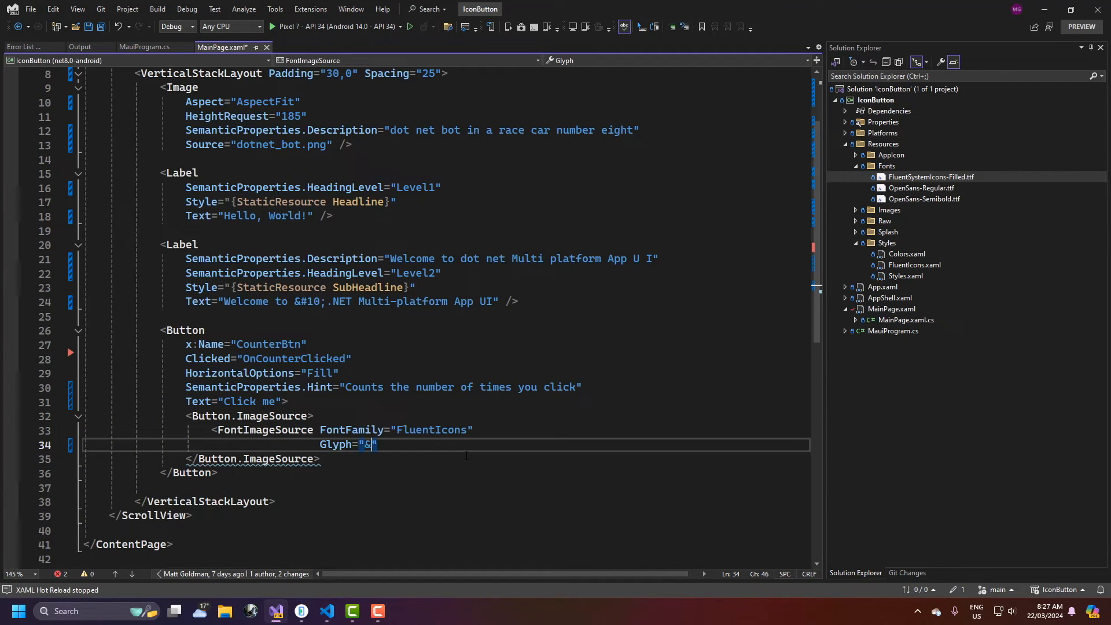
{"action": "type", "text": "#x"}
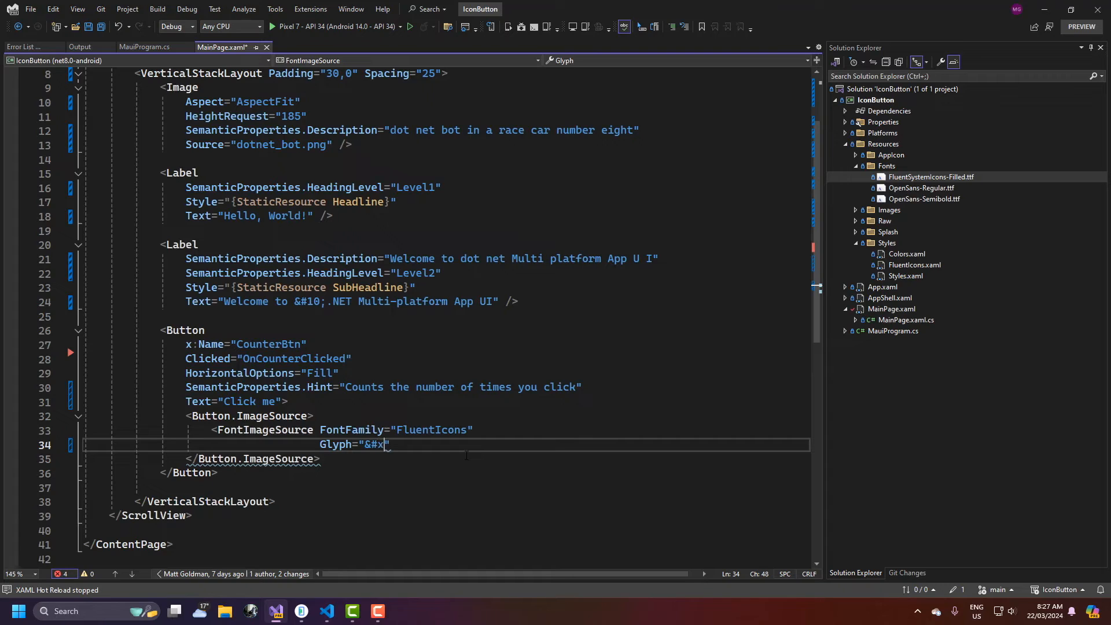
{"action": "type", "text": "e452;"}
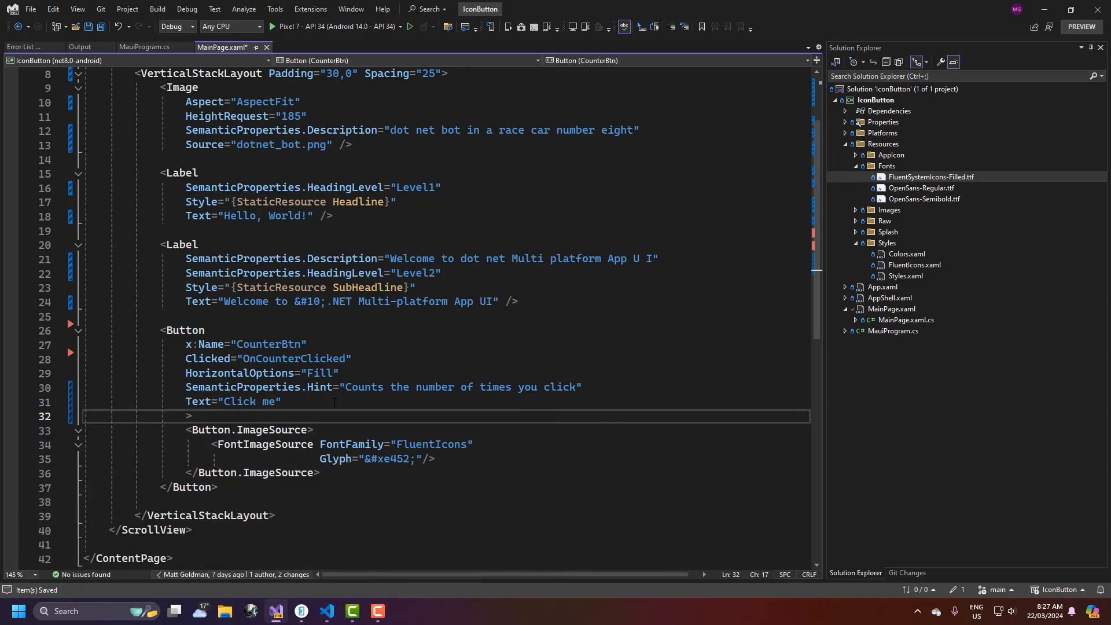
Set the Button's ContentLayout to "Left, 10" and click the icon button in the running app
{"action": "type", "text": "ContentLayout=\""}
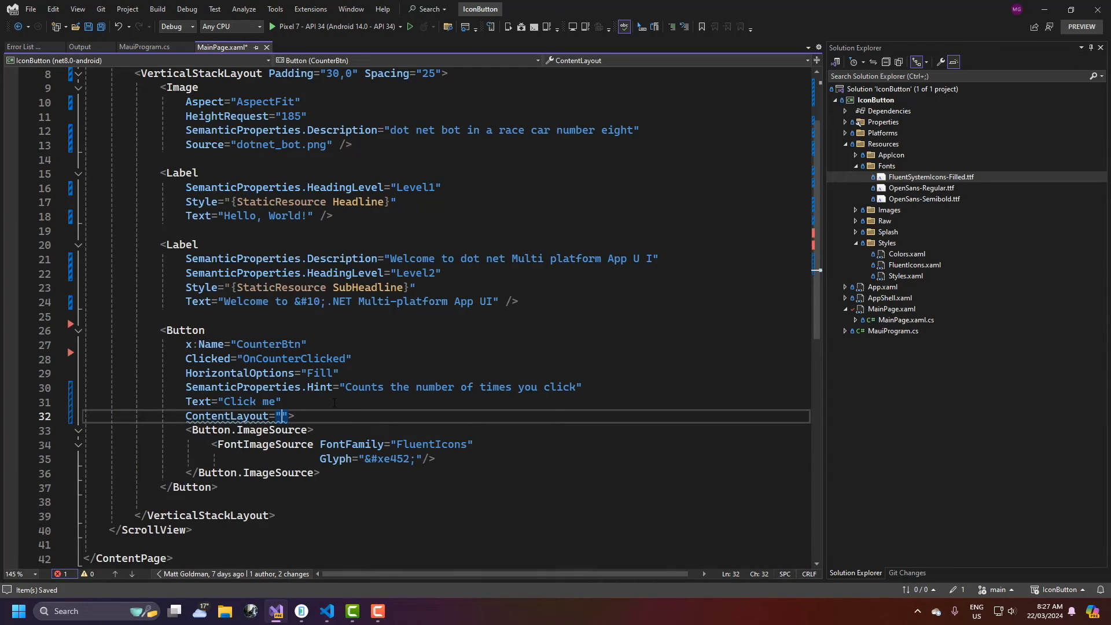
{"action": "type", "text": "Left, 10"}
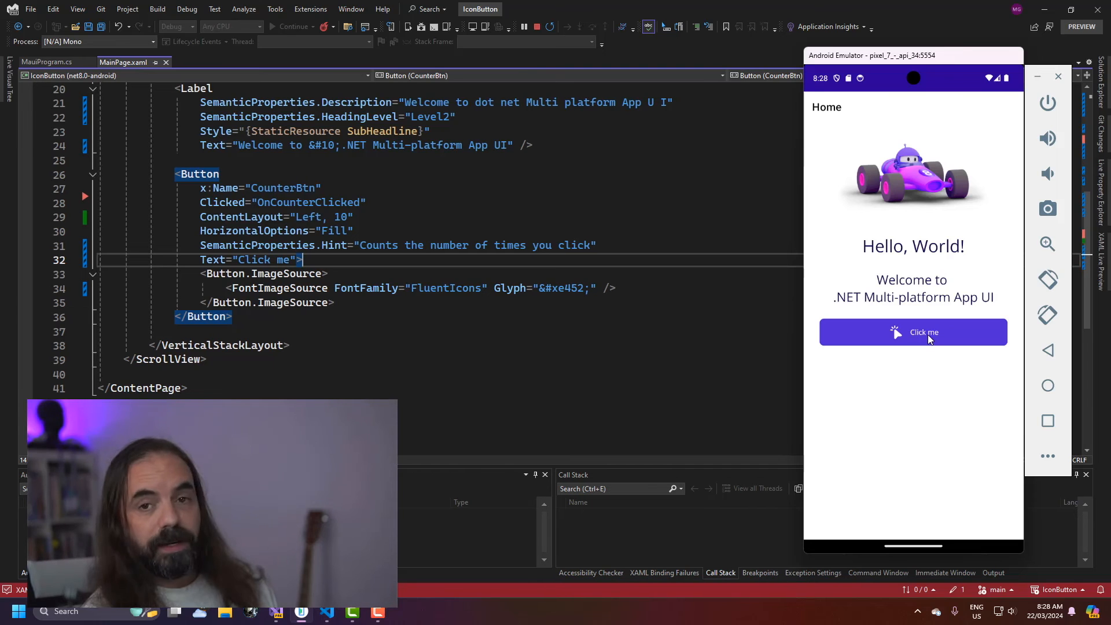
{"action": "left_click", "coordinate": [914, 332]}
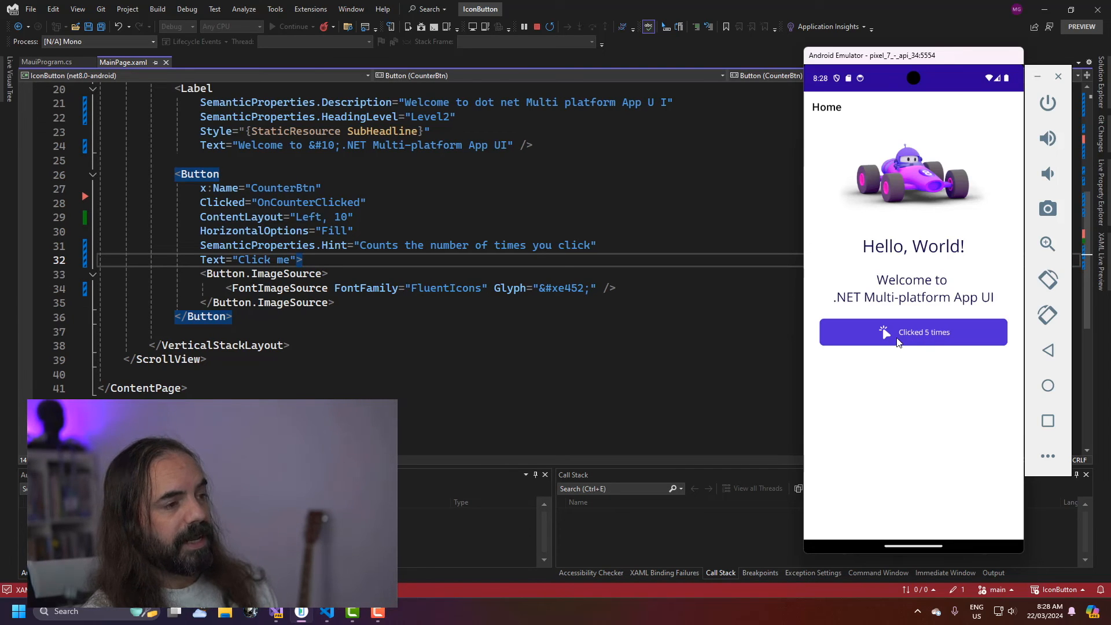